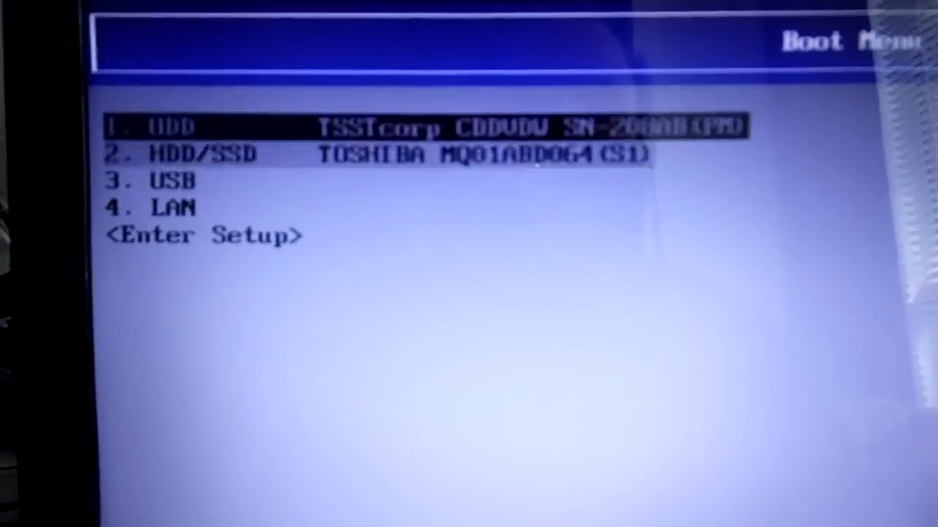
- Step through the Boot Menu entries past HDD/SSD, USB and LAN to reach Enter Setup
key(down)
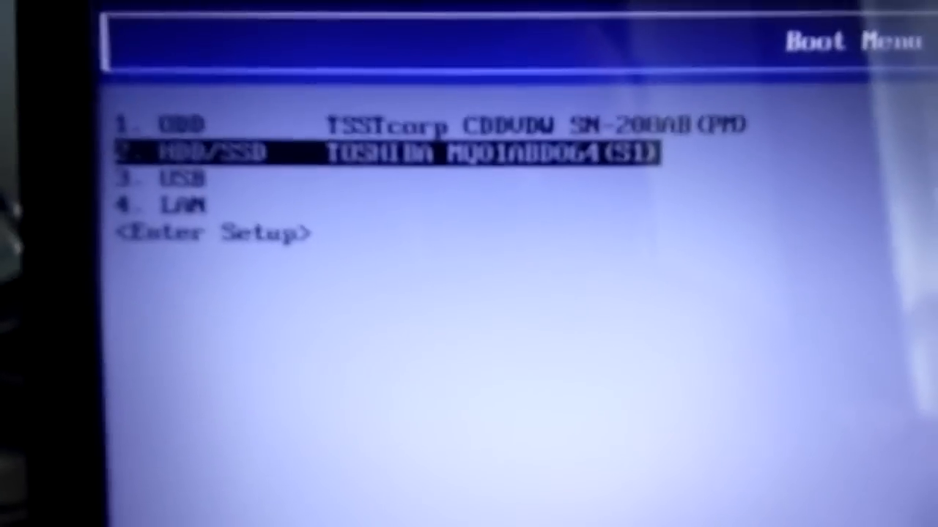
key(up)
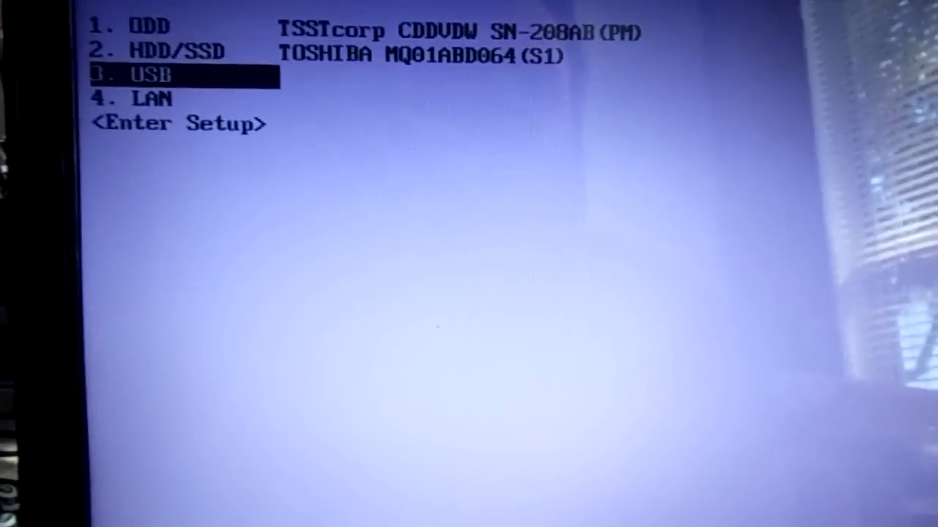
key(down)
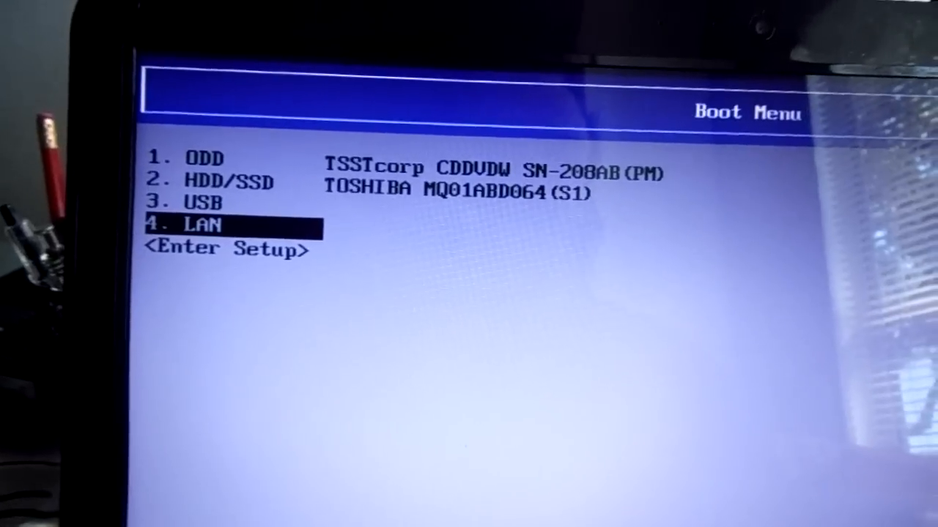
key(up)
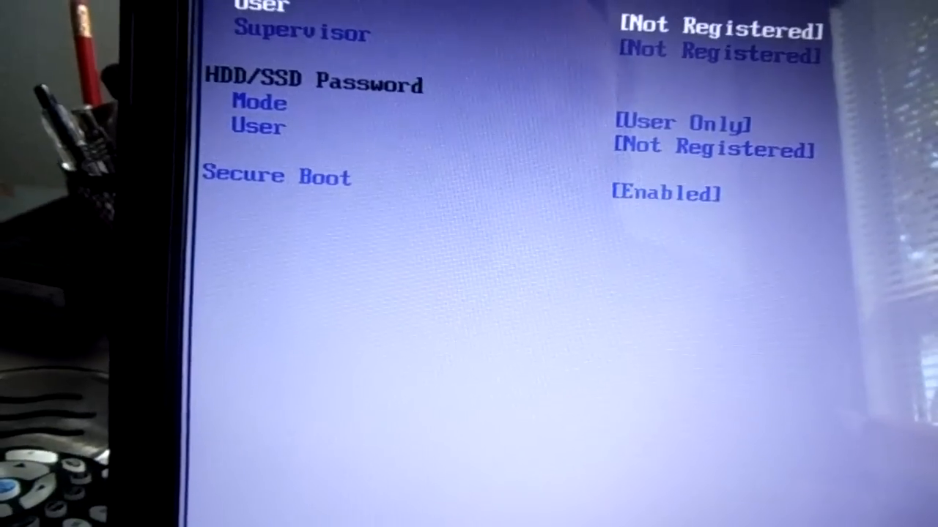
- Change Secure Boot from Enabled to Disabled in the Security settings
click(666, 192)
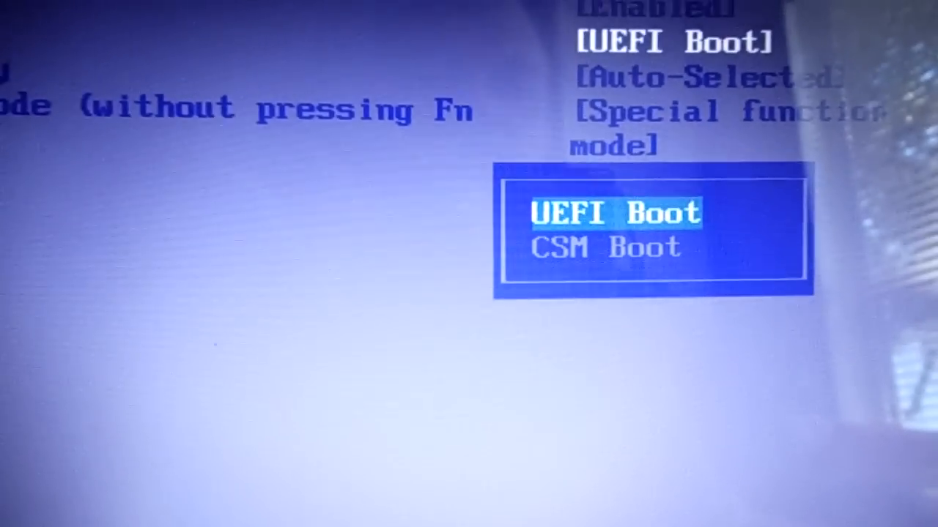
- Choose CSM Boot instead of UEFI Boot in the Boot Mode list
key(Down)
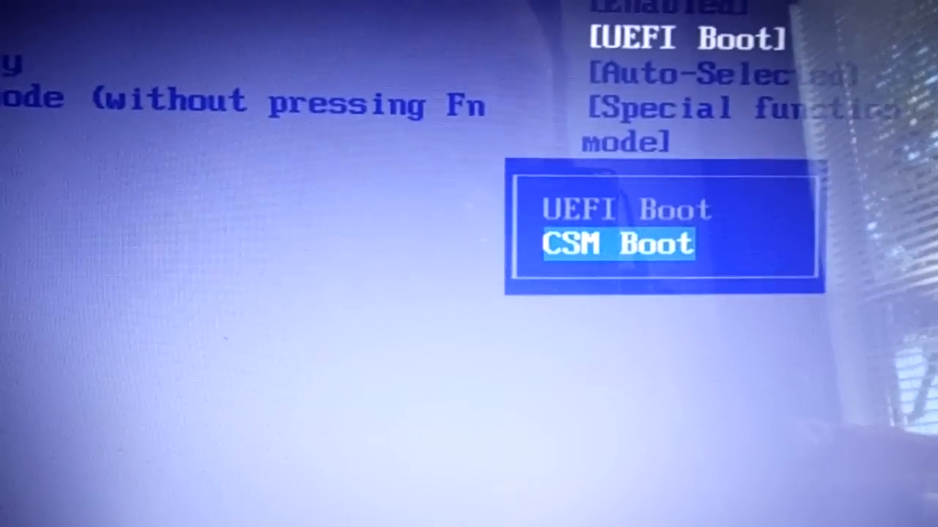